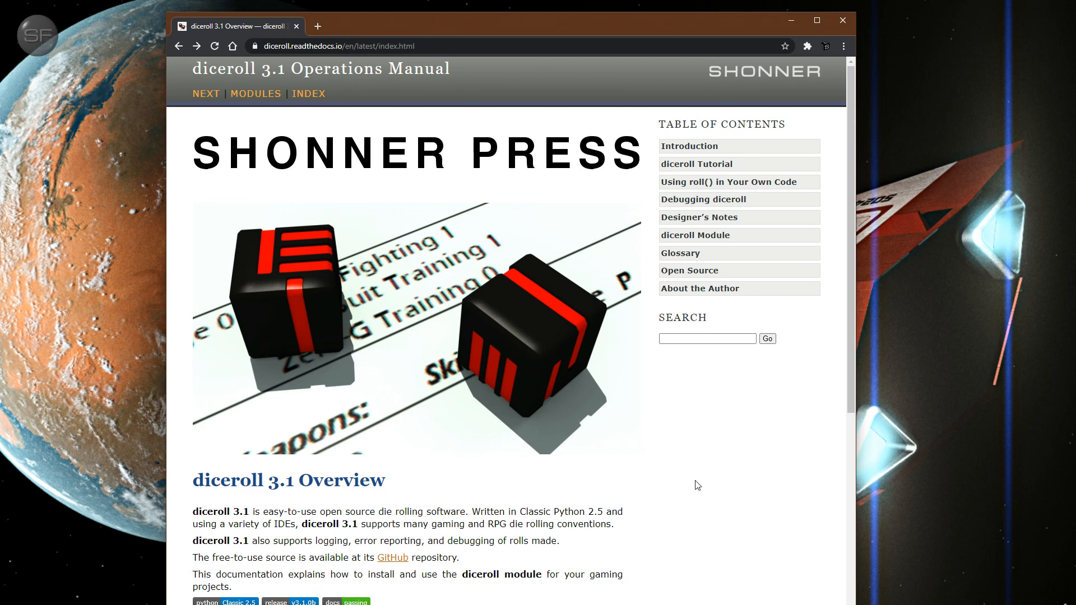
{"action": "mouse_move", "coordinate": [393, 557]}
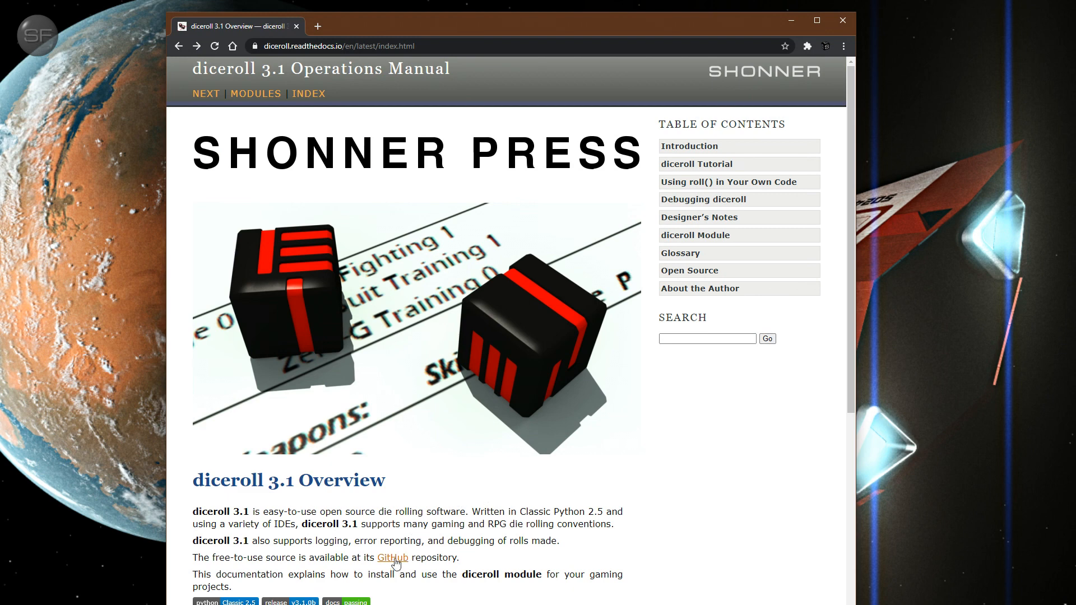
{"action": "mouse_move", "coordinate": [618, 548]}
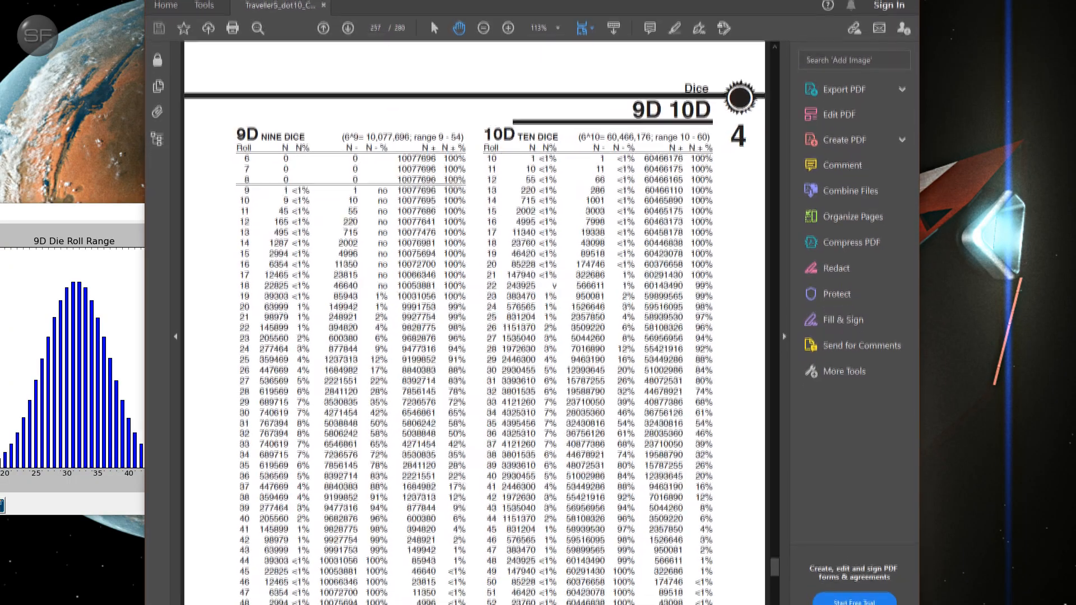
- Scroll the nine-dice table down to show rows through roll 55
{"action": "scroll", "scroll_direction": "down", "scroll_amount": 3}
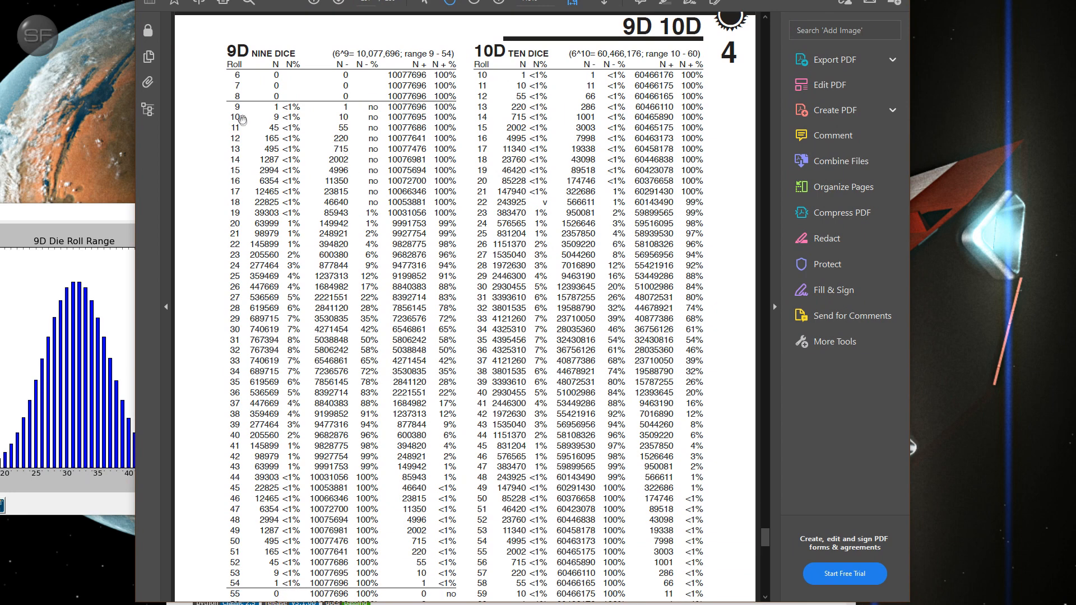
{"action": "mouse_move", "coordinate": [241, 106]}
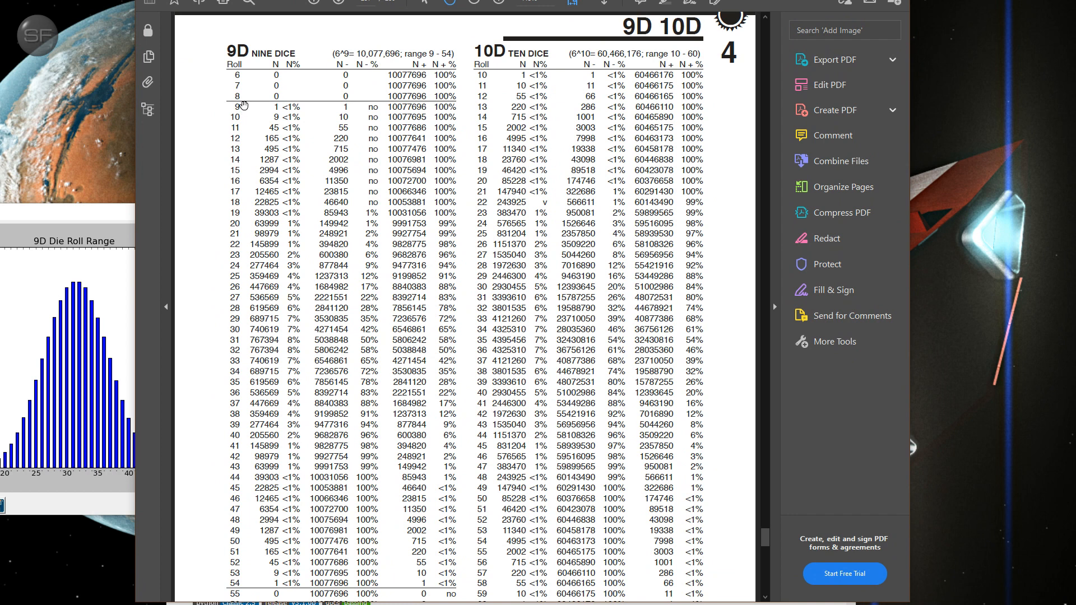
{"action": "mouse_move", "coordinate": [103, 321]}
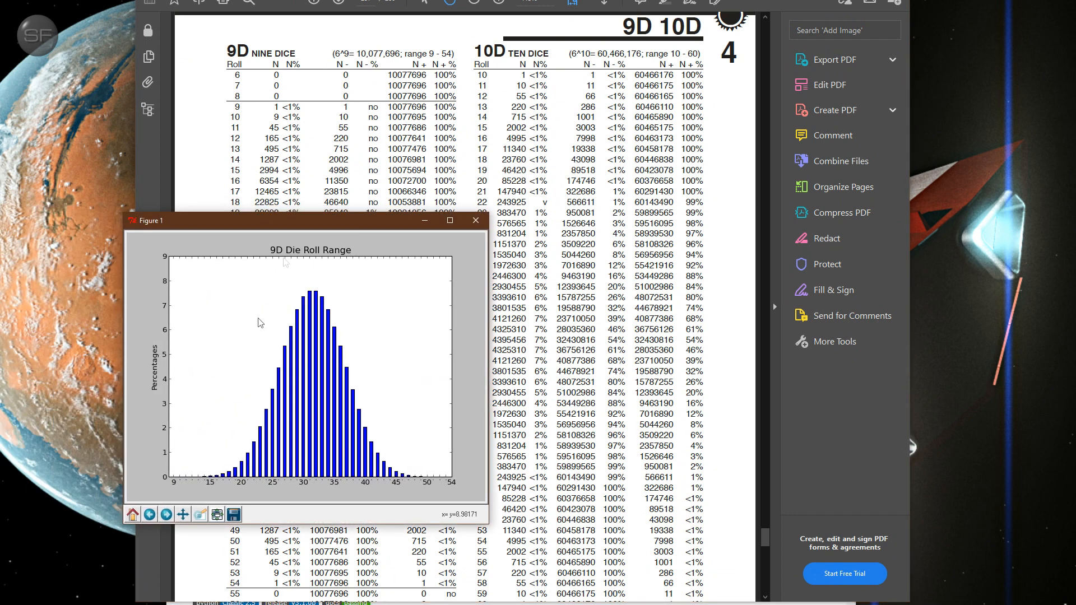
{"action": "mouse_move", "coordinate": [451, 487]}
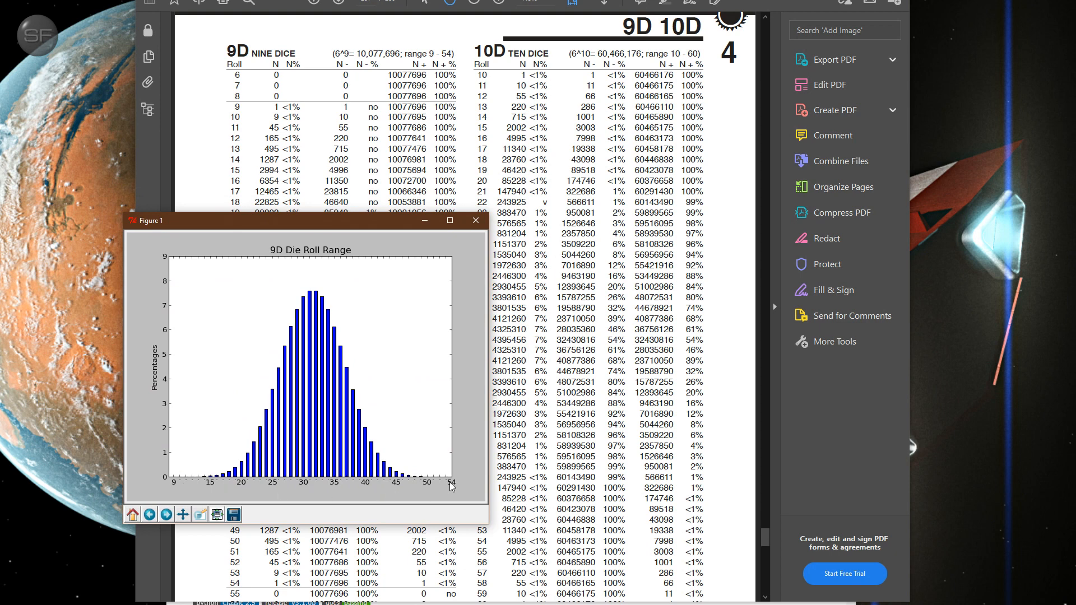
{"action": "mouse_move", "coordinate": [178, 482]}
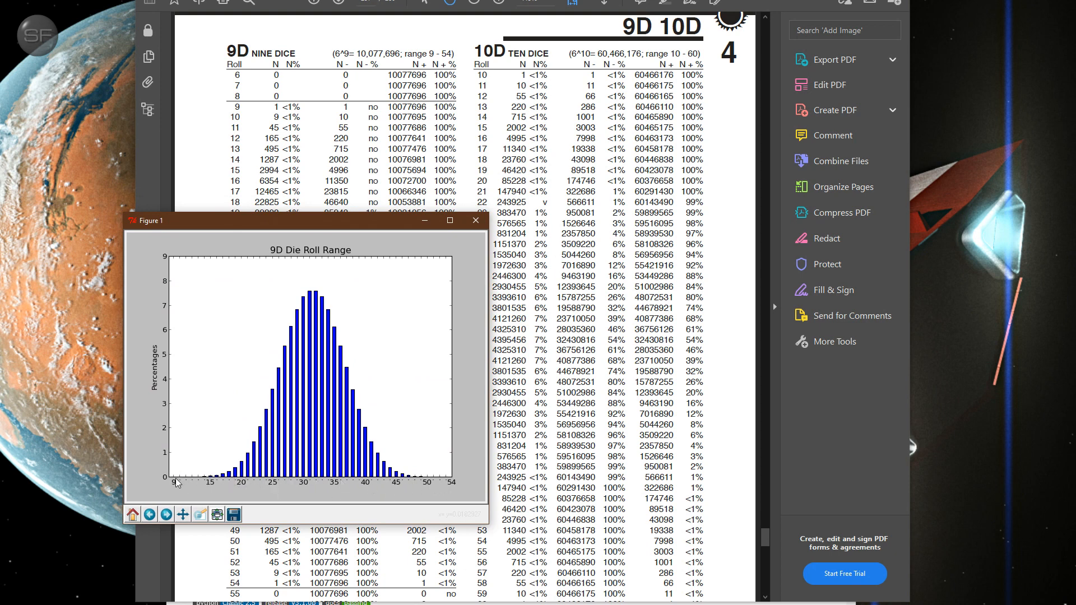
{"action": "mouse_move", "coordinate": [440, 484]}
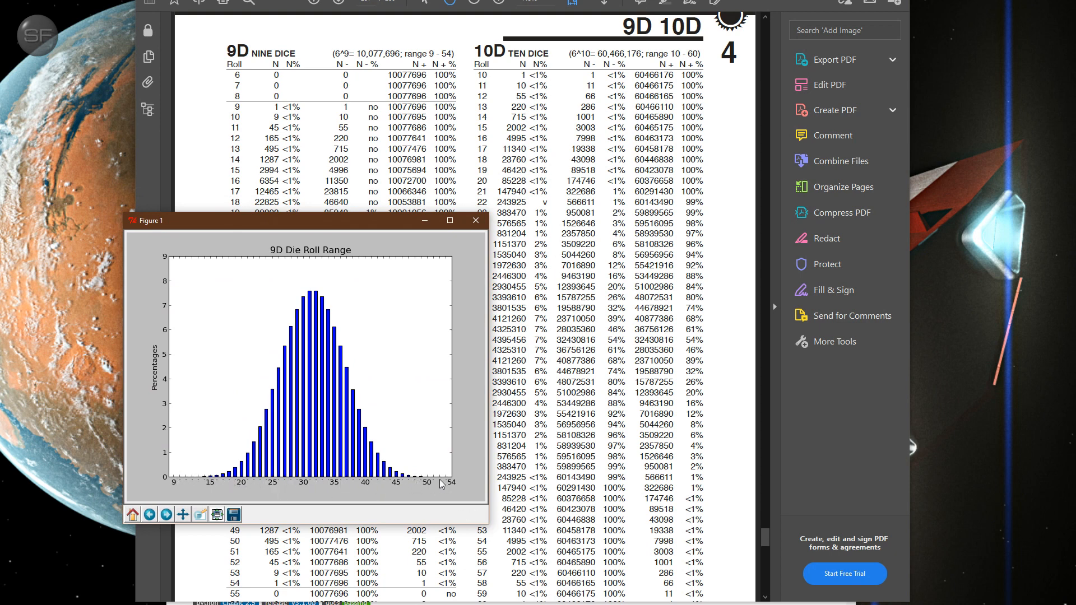
{"action": "mouse_move", "coordinate": [276, 384]}
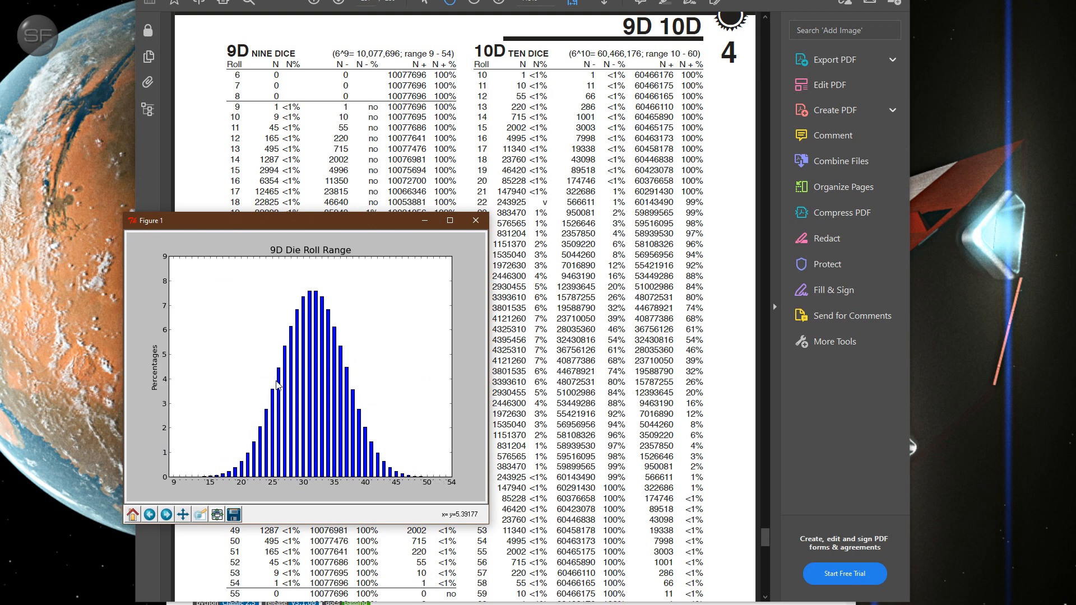
{"action": "mouse_move", "coordinate": [337, 310]}
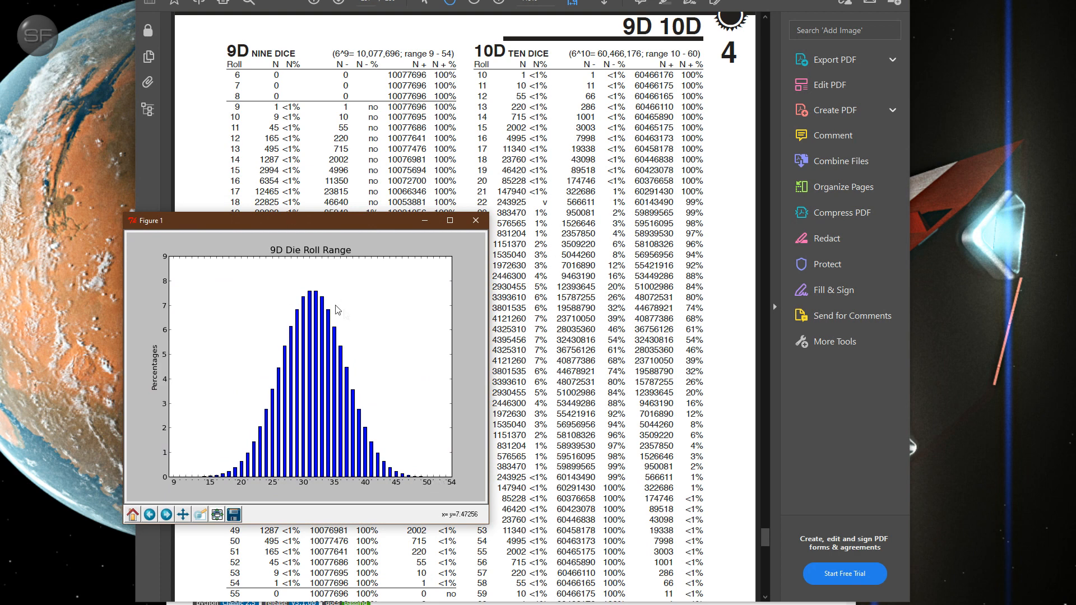
{"action": "mouse_move", "coordinate": [299, 230]}
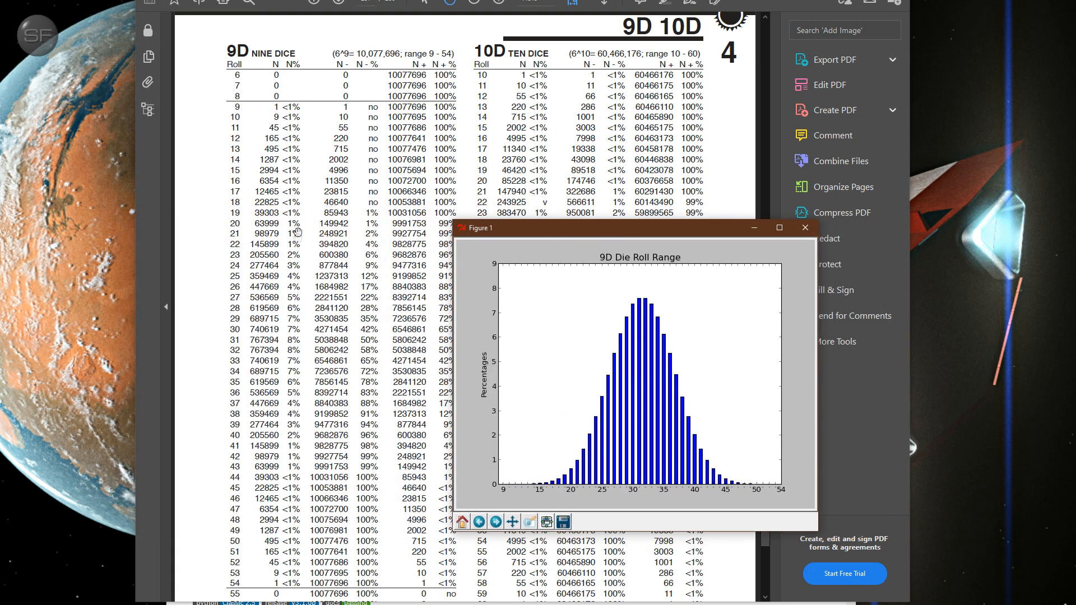
{"action": "mouse_move", "coordinate": [294, 317]}
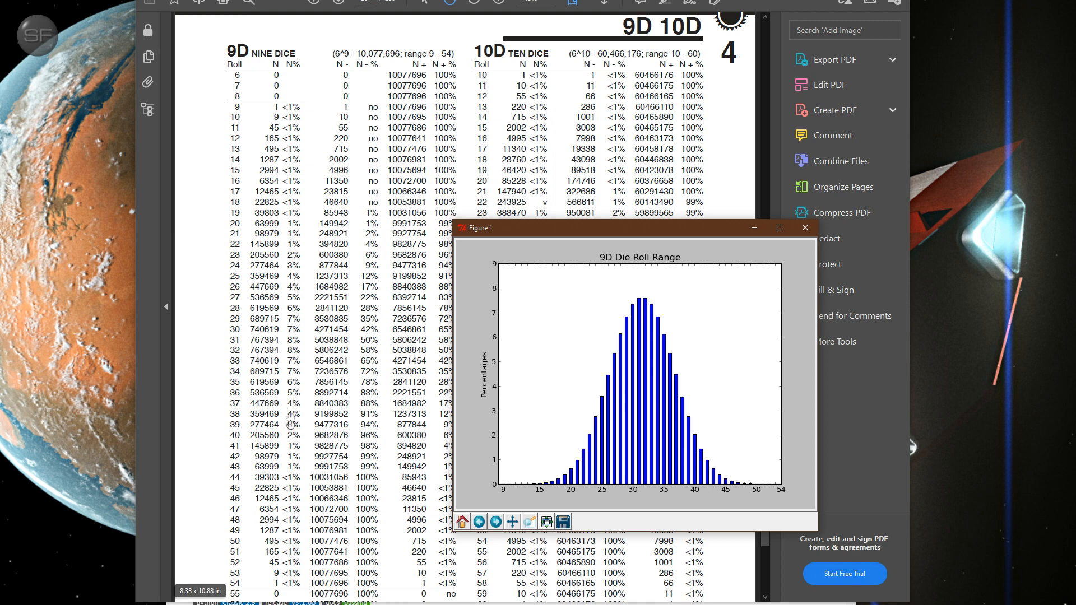
{"action": "mouse_move", "coordinate": [293, 366]}
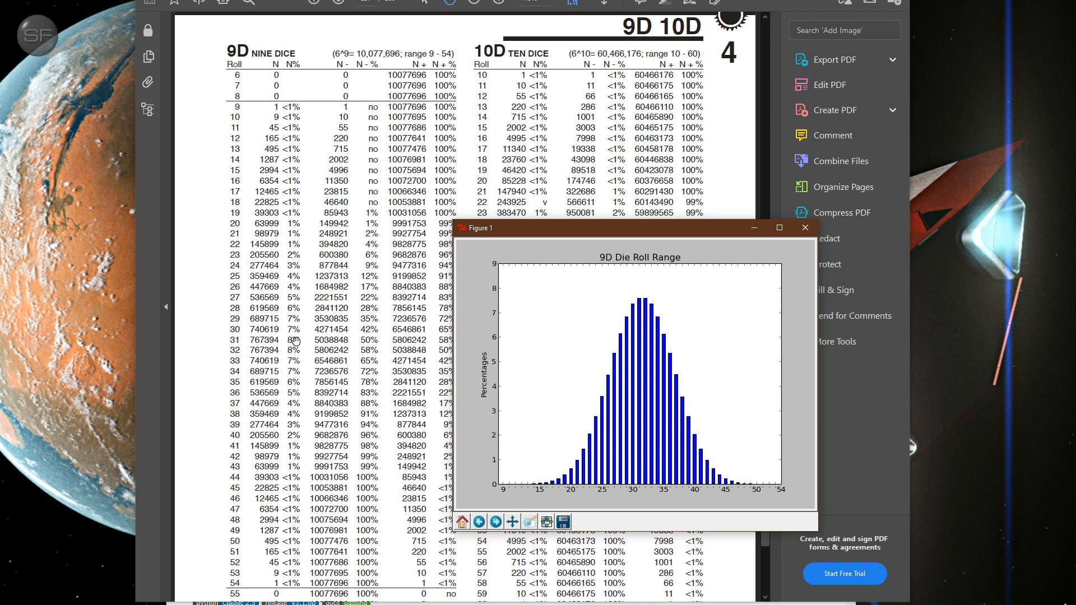
{"action": "mouse_move", "coordinate": [640, 379]}
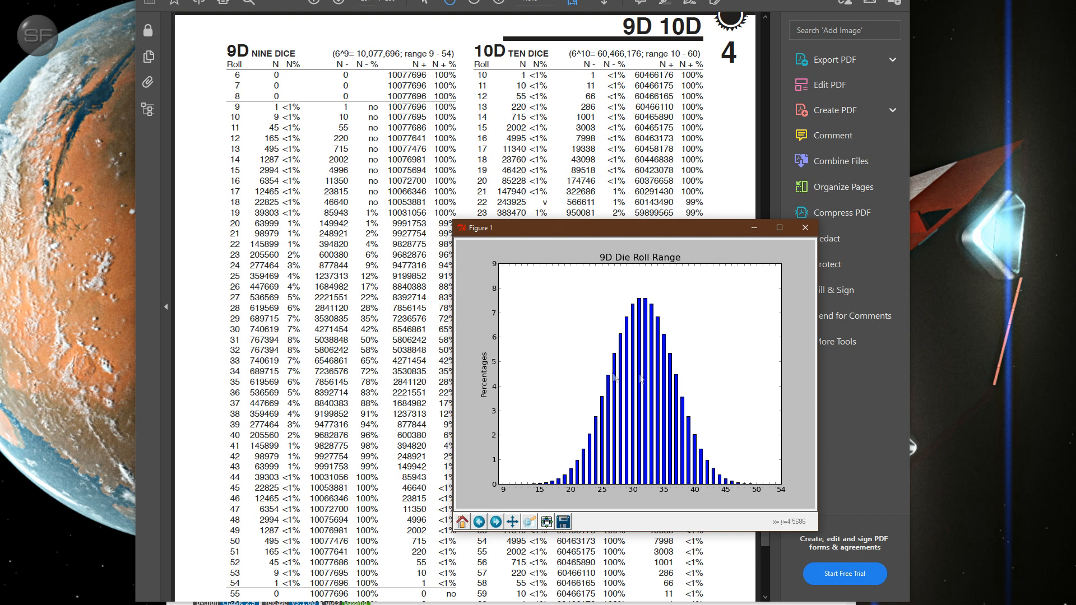
{"action": "mouse_move", "coordinate": [639, 353]}
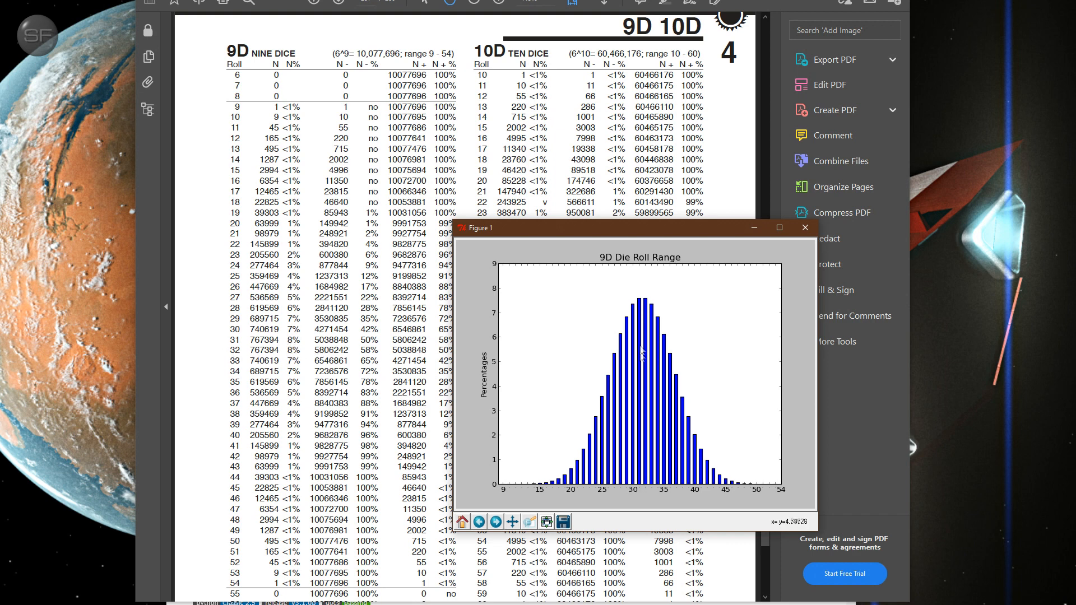
{"action": "mouse_move", "coordinate": [635, 306]}
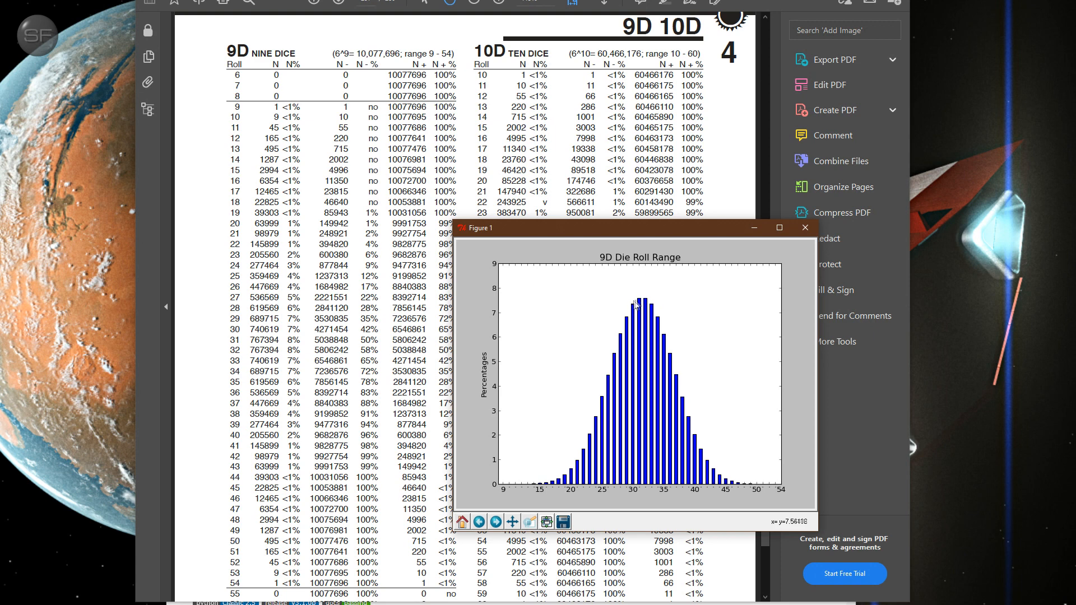
{"action": "mouse_move", "coordinate": [624, 298]}
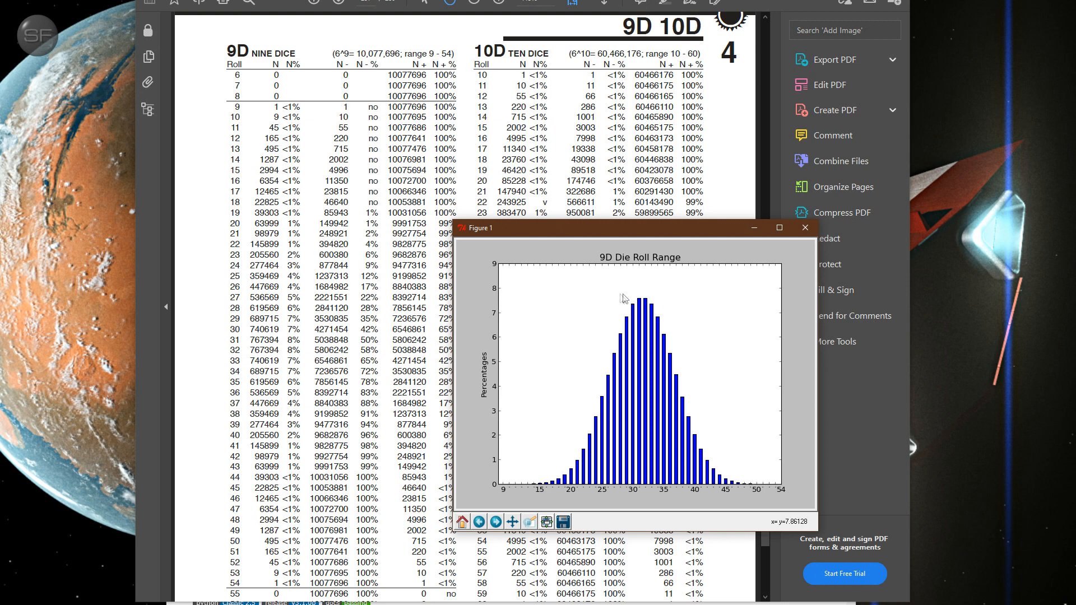
{"action": "mouse_move", "coordinate": [476, 327]}
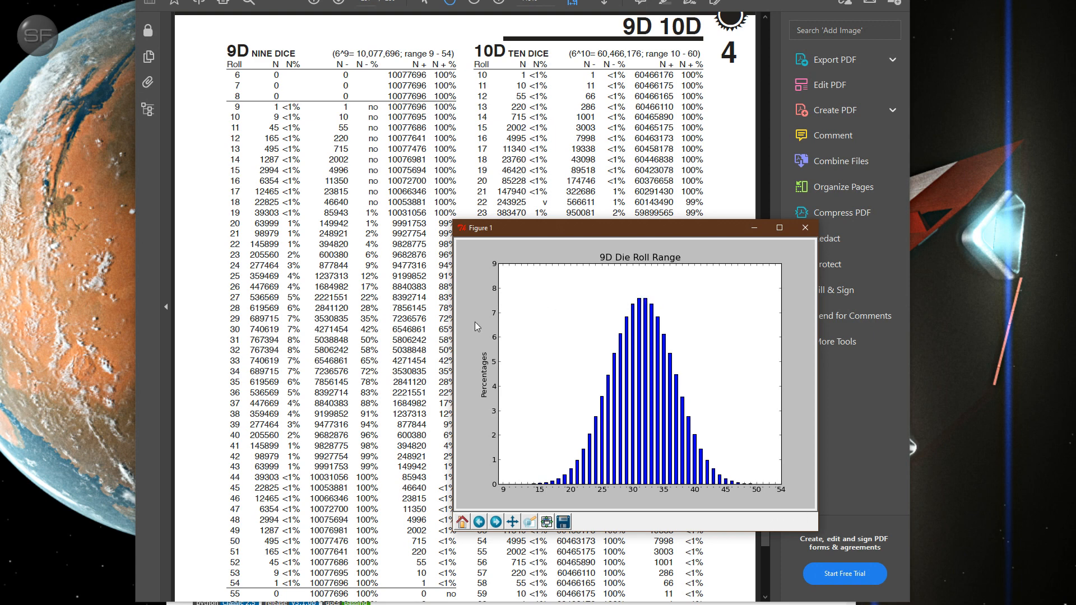
{"action": "mouse_move", "coordinate": [536, 422]}
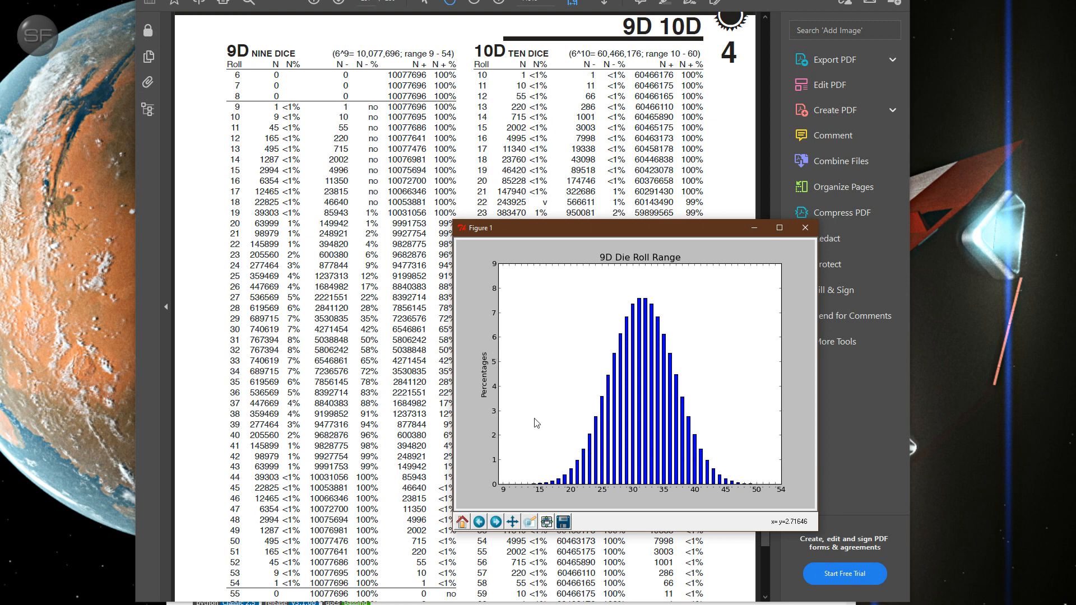
{"action": "mouse_move", "coordinate": [532, 425]}
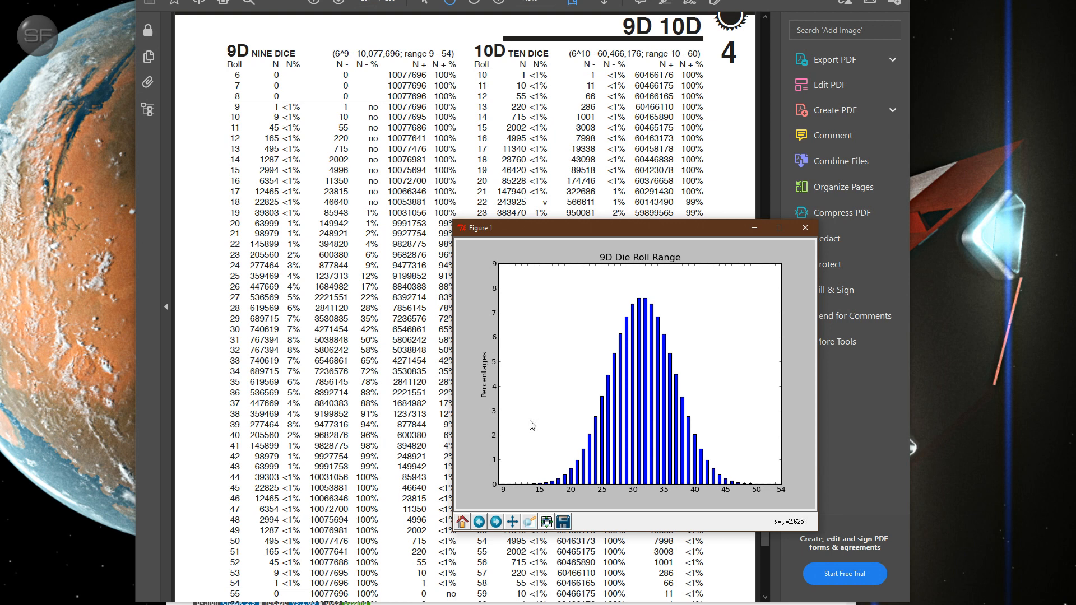
{"action": "mouse_move", "coordinate": [298, 415]}
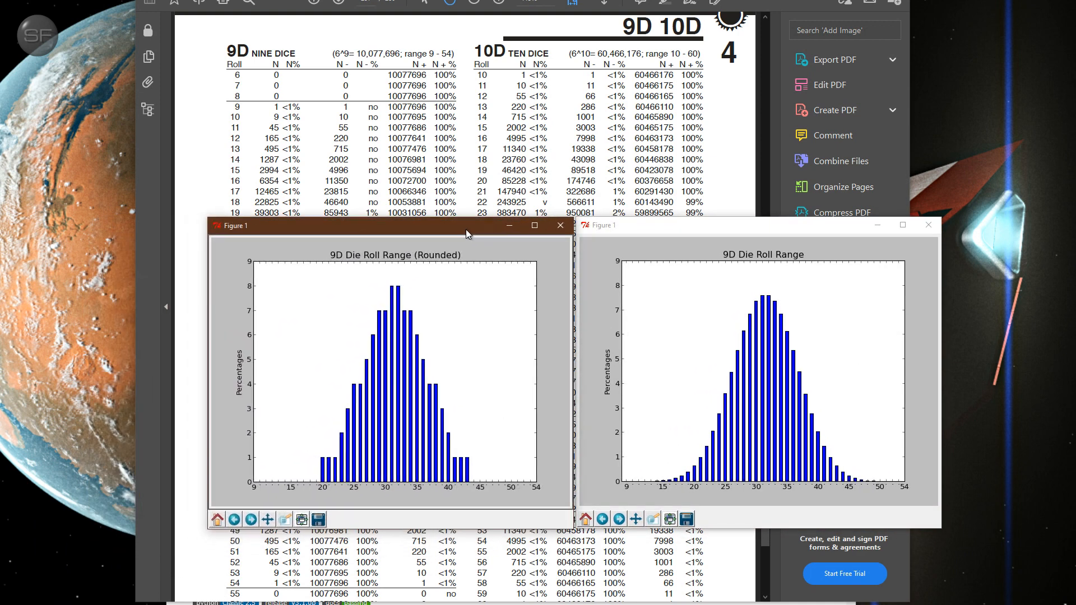
{"action": "mouse_move", "coordinate": [376, 352]}
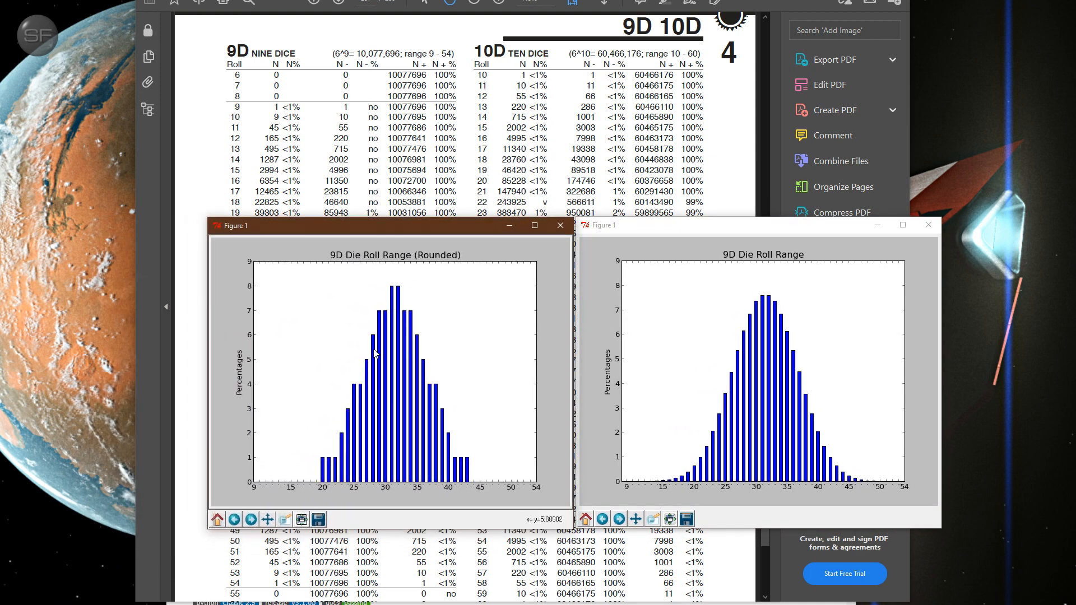
{"action": "mouse_move", "coordinate": [328, 473]}
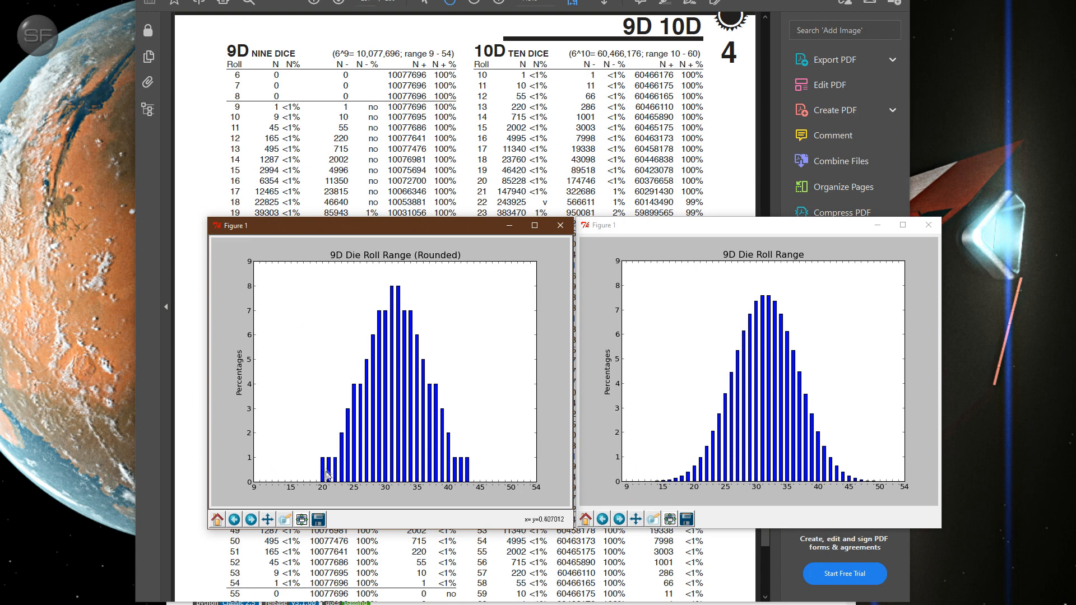
{"action": "mouse_move", "coordinate": [457, 429]}
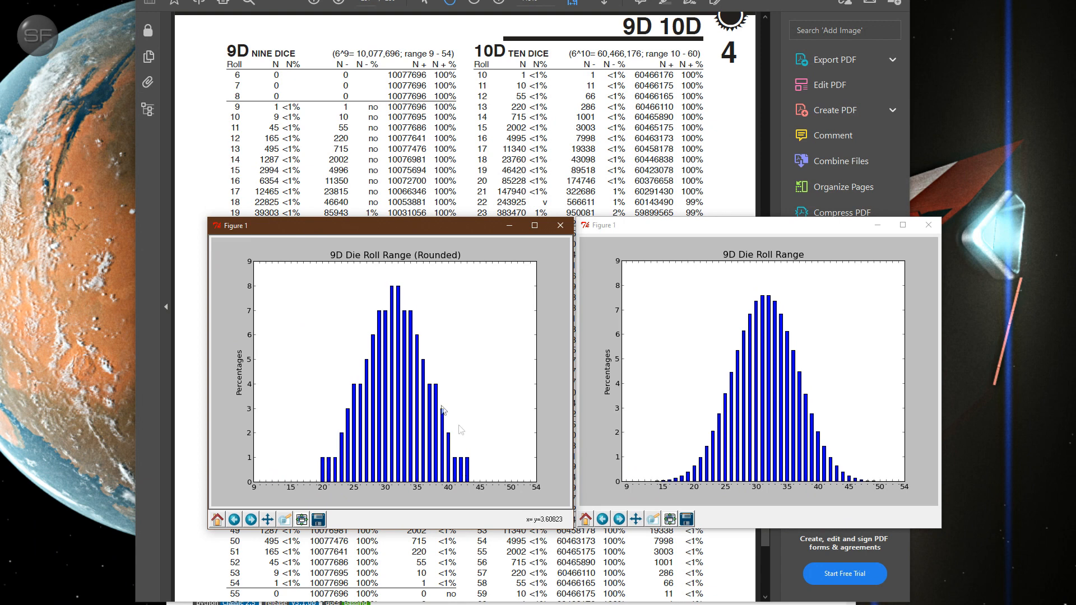
{"action": "mouse_move", "coordinate": [438, 463]}
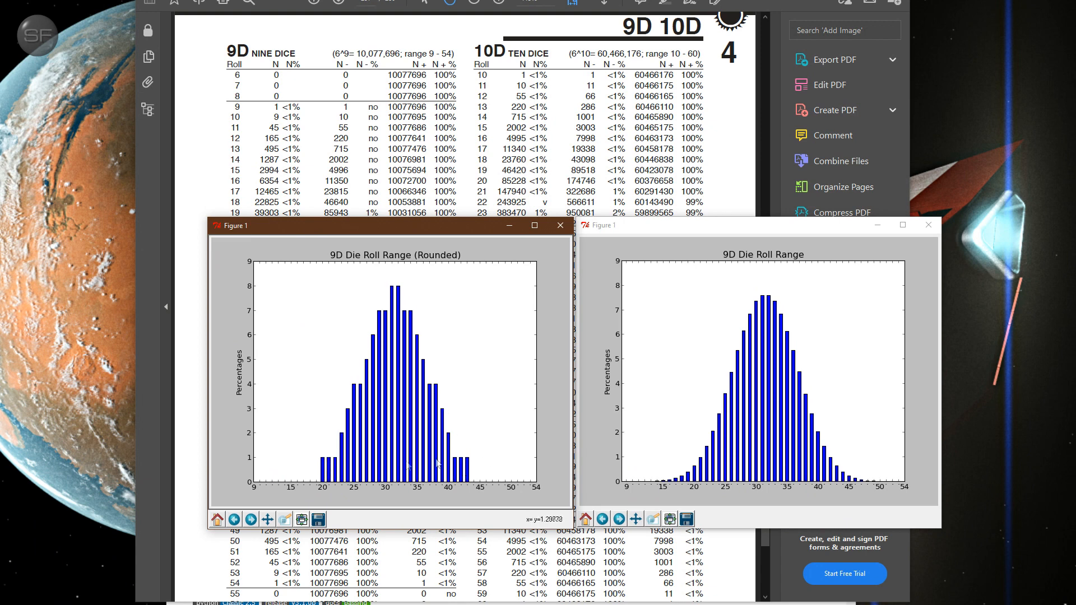
{"action": "mouse_move", "coordinate": [321, 491]}
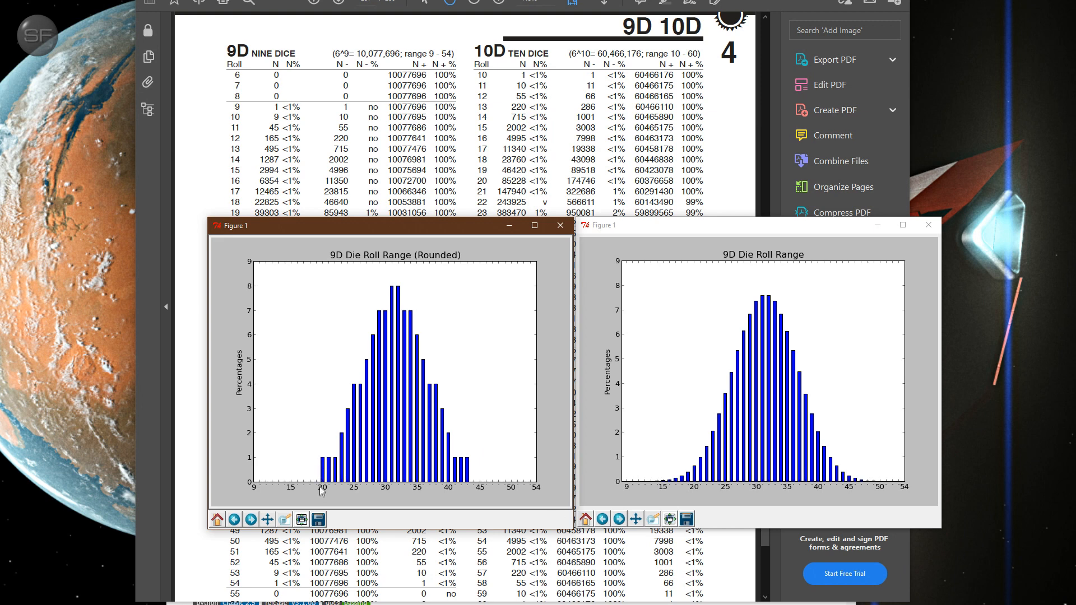
{"action": "mouse_move", "coordinate": [327, 491]}
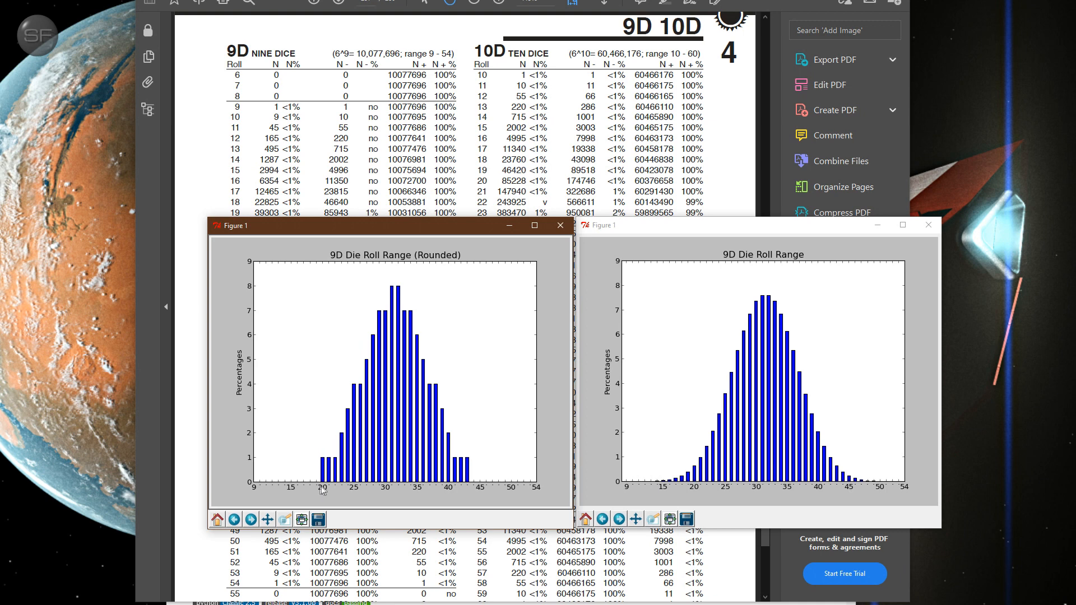
{"action": "mouse_move", "coordinate": [255, 467]}
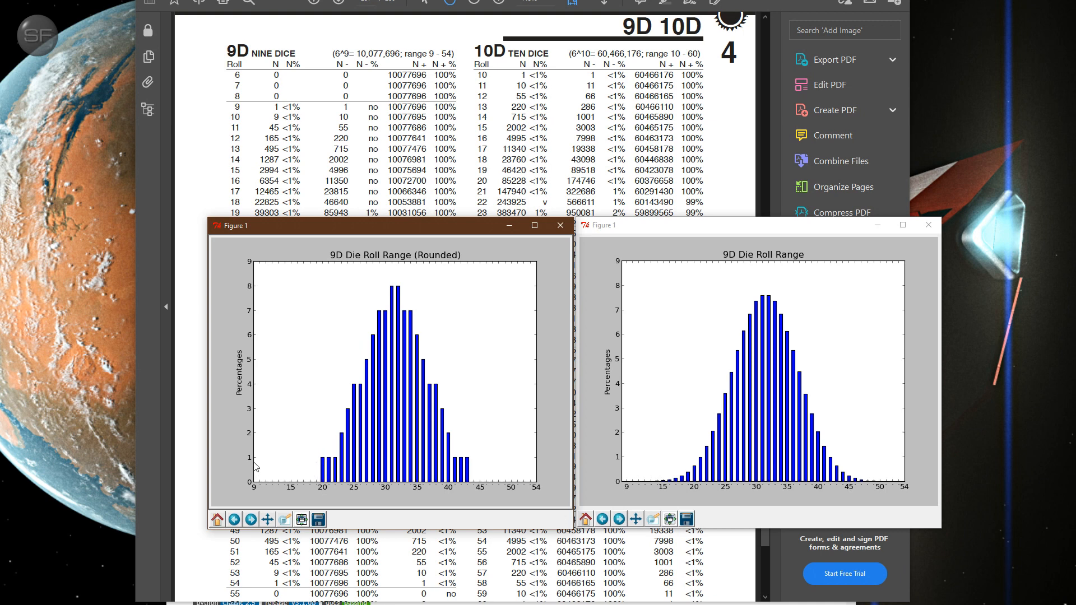
{"action": "mouse_move", "coordinate": [529, 462]}
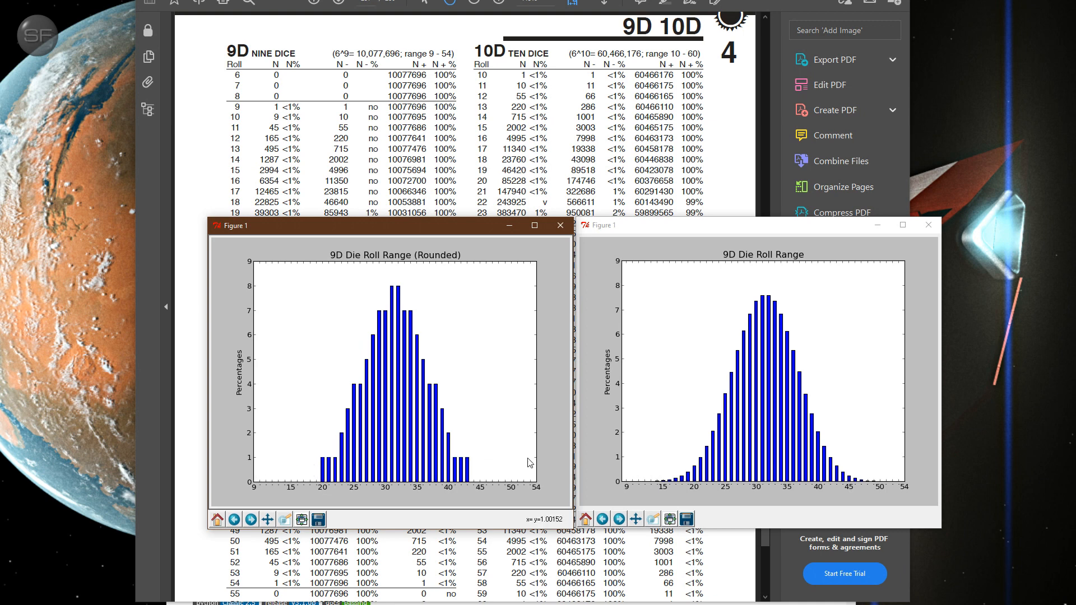
{"action": "mouse_move", "coordinate": [257, 439]}
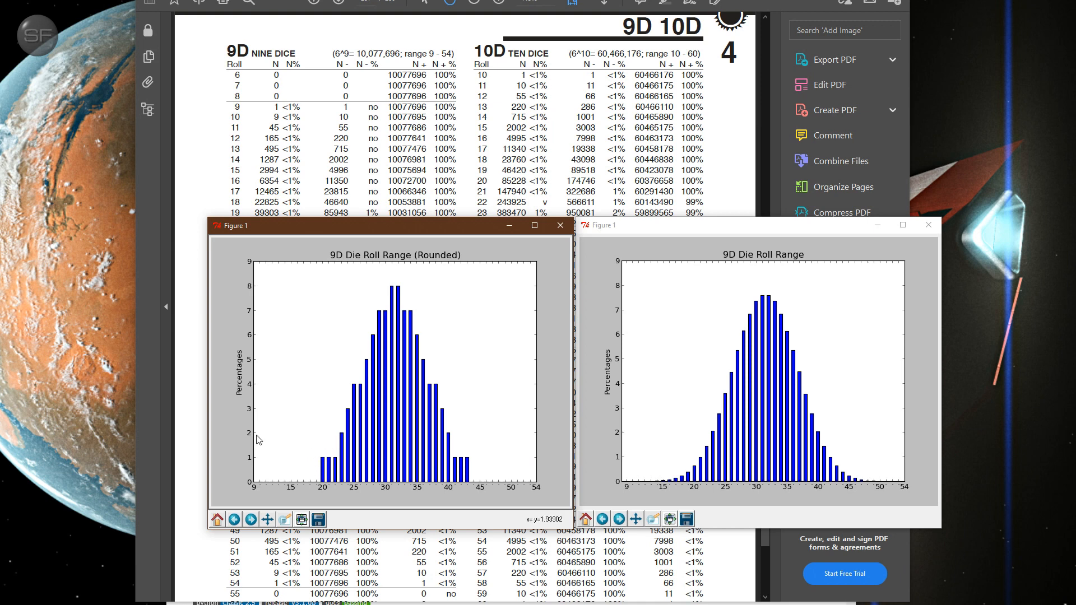
{"action": "mouse_move", "coordinate": [342, 400]}
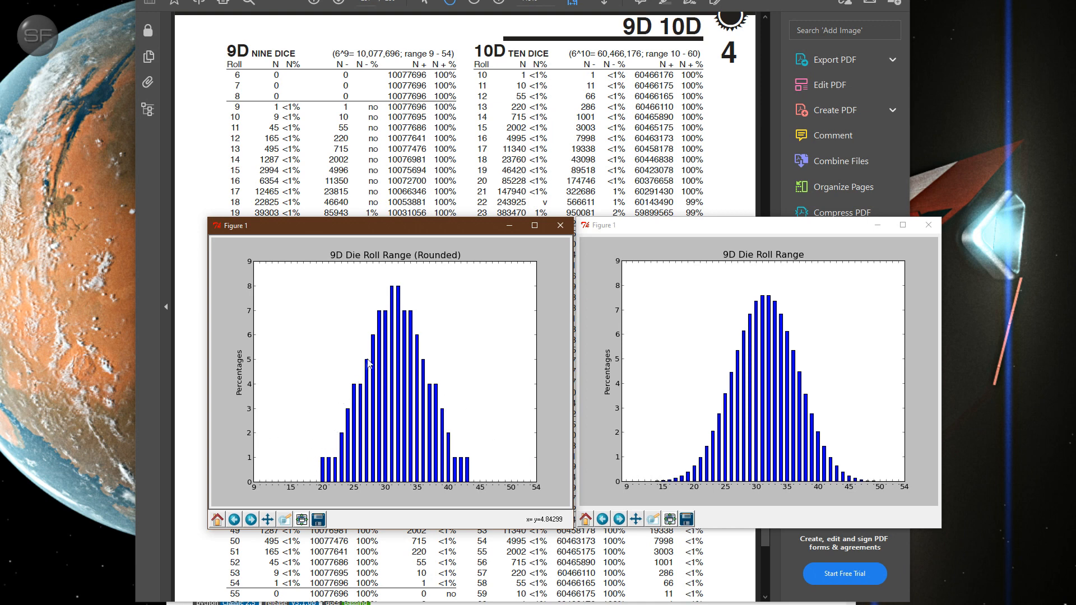
{"action": "mouse_move", "coordinate": [262, 365]}
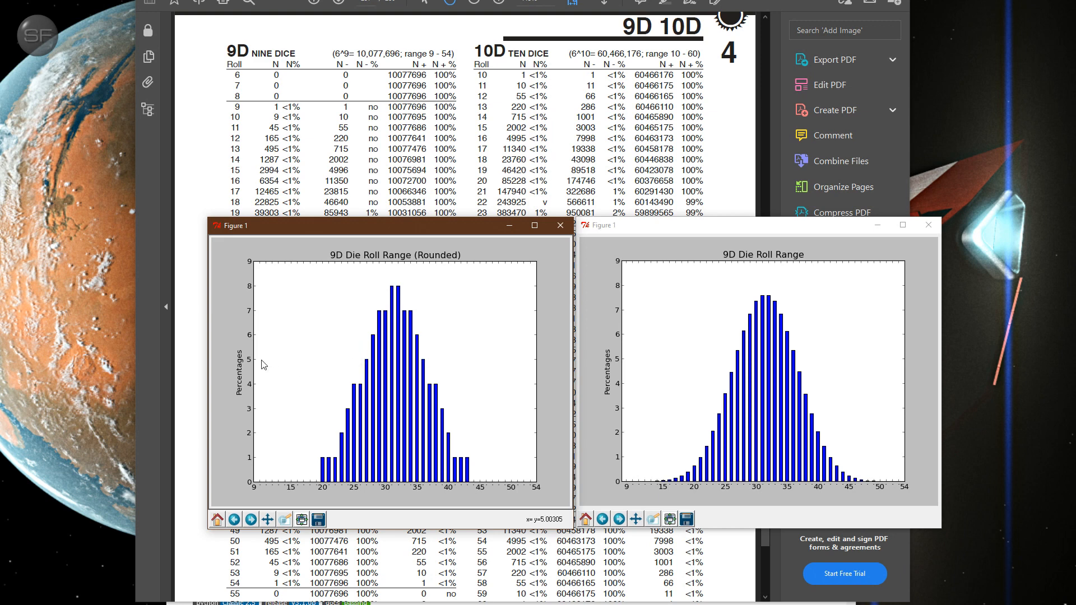
{"action": "mouse_move", "coordinate": [403, 297]}
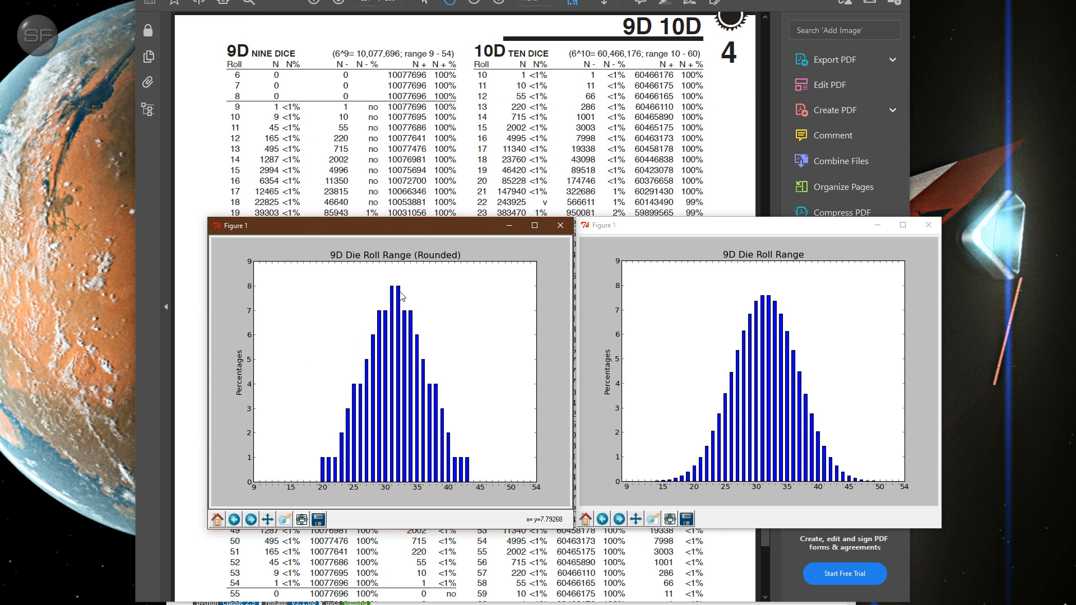
{"action": "mouse_move", "coordinate": [400, 489]}
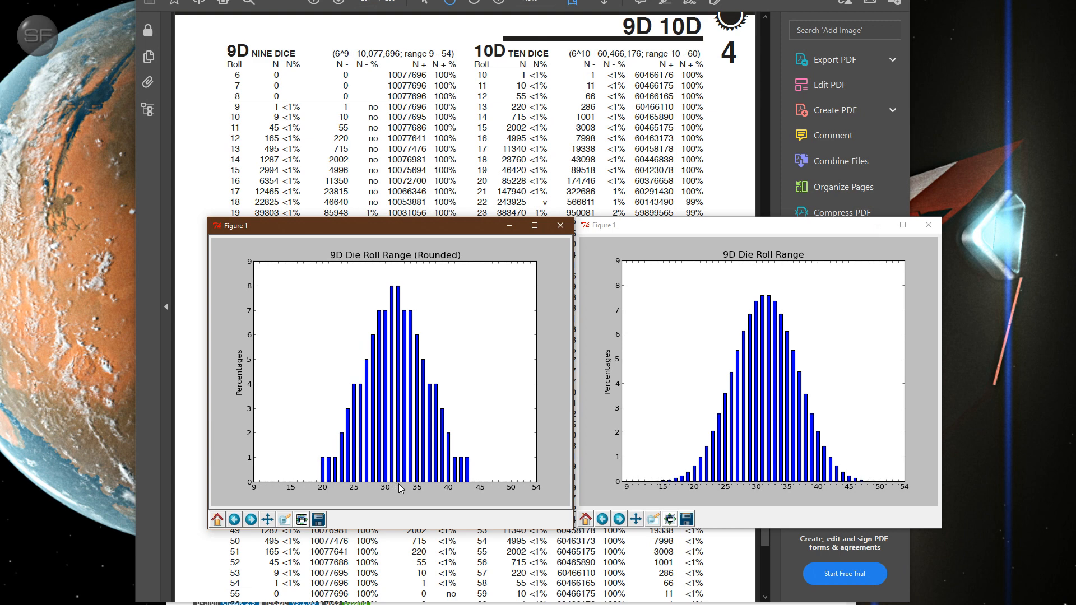
{"action": "mouse_move", "coordinate": [392, 291]}
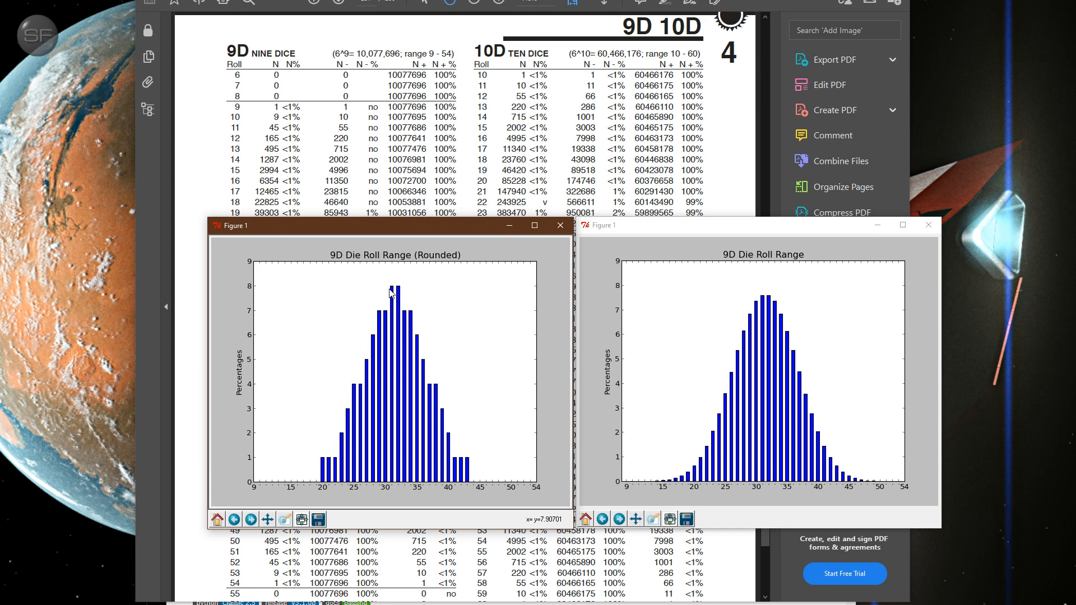
{"action": "mouse_move", "coordinate": [395, 289]}
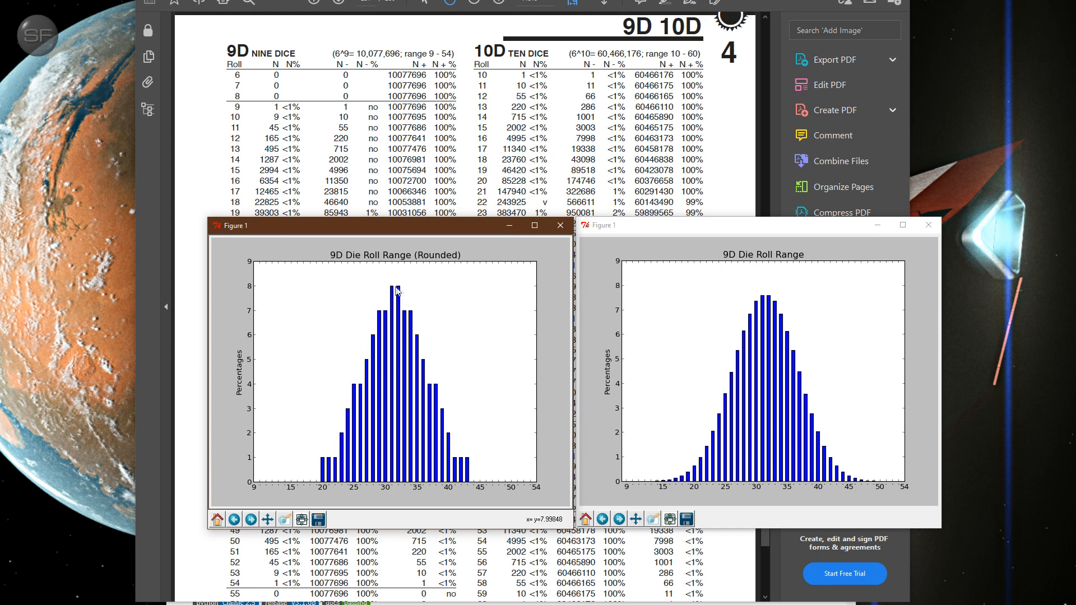
{"action": "mouse_move", "coordinate": [400, 290]}
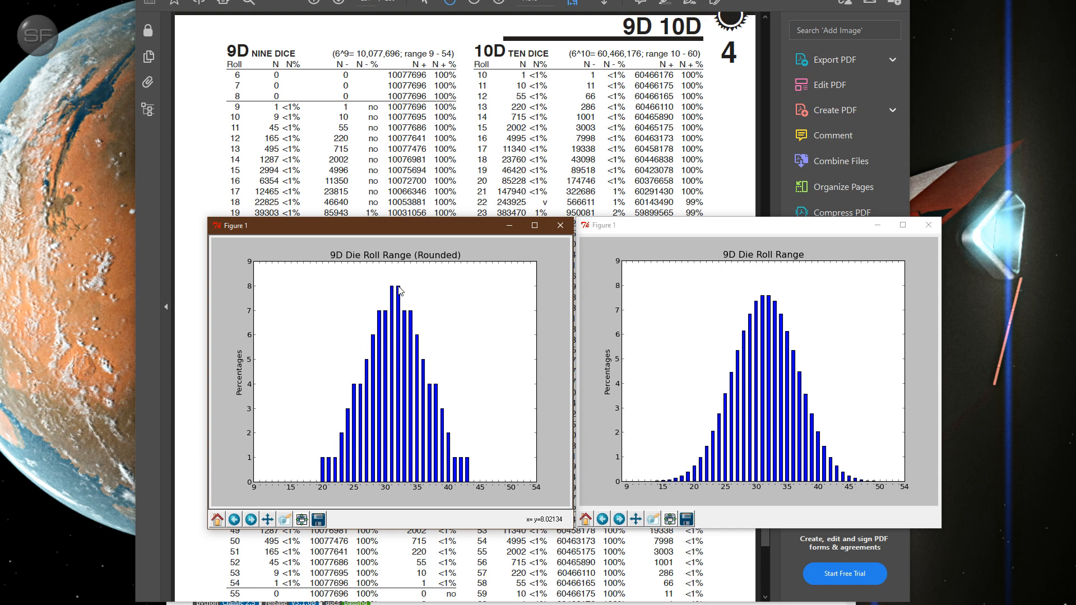
{"action": "mouse_move", "coordinate": [396, 291]}
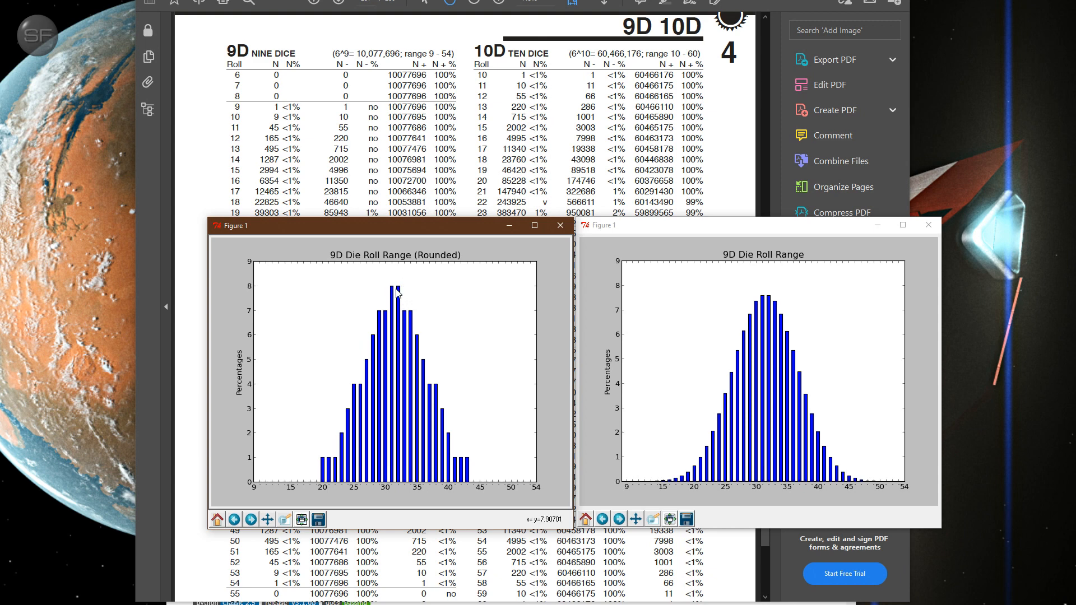
{"action": "mouse_move", "coordinate": [768, 300]}
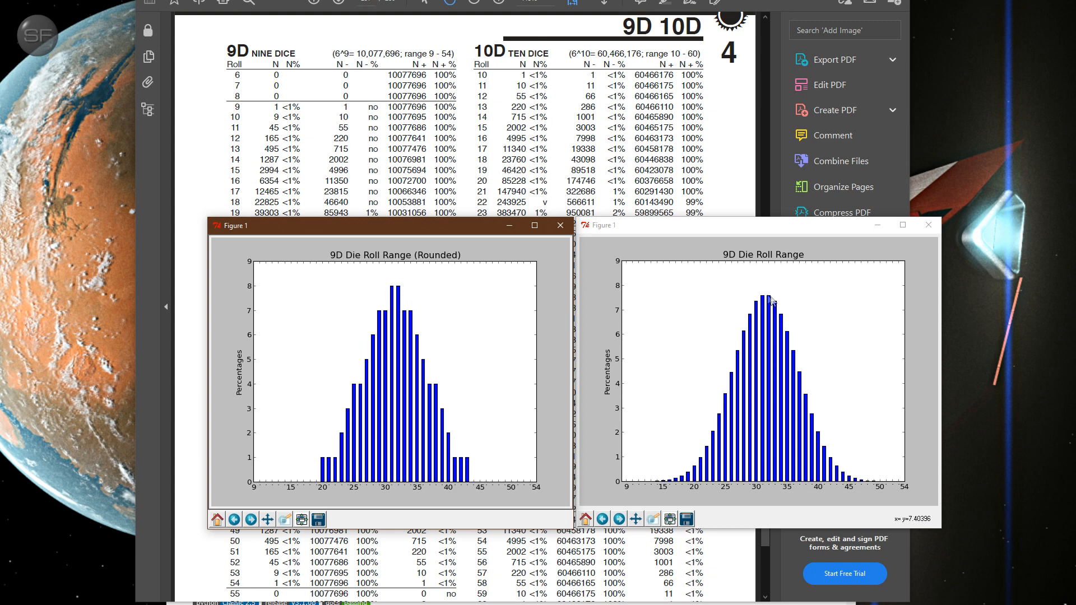
{"action": "mouse_move", "coordinate": [387, 298]}
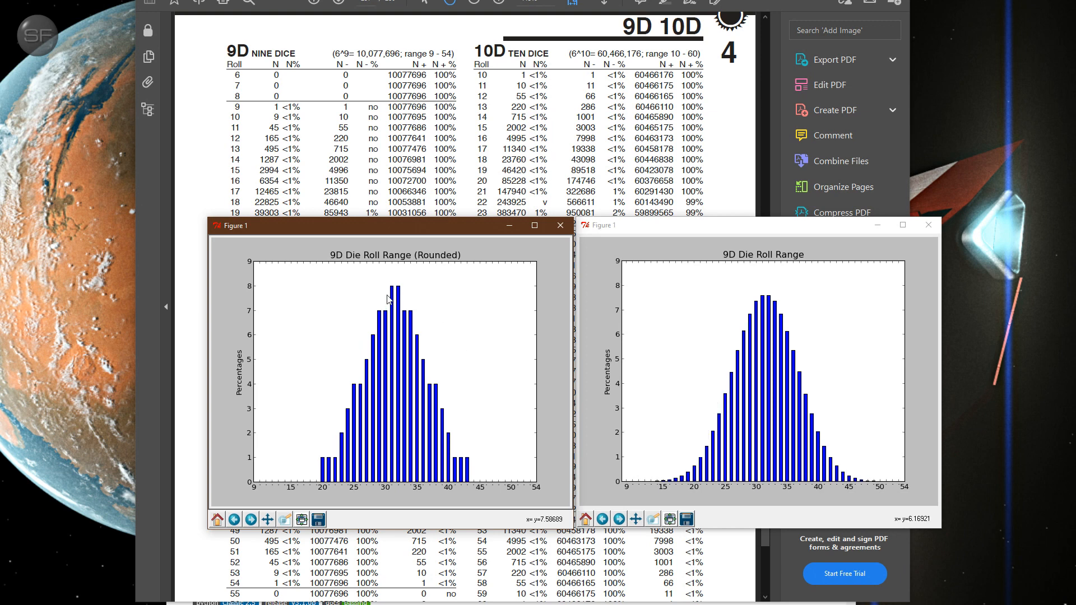
{"action": "mouse_move", "coordinate": [395, 361]}
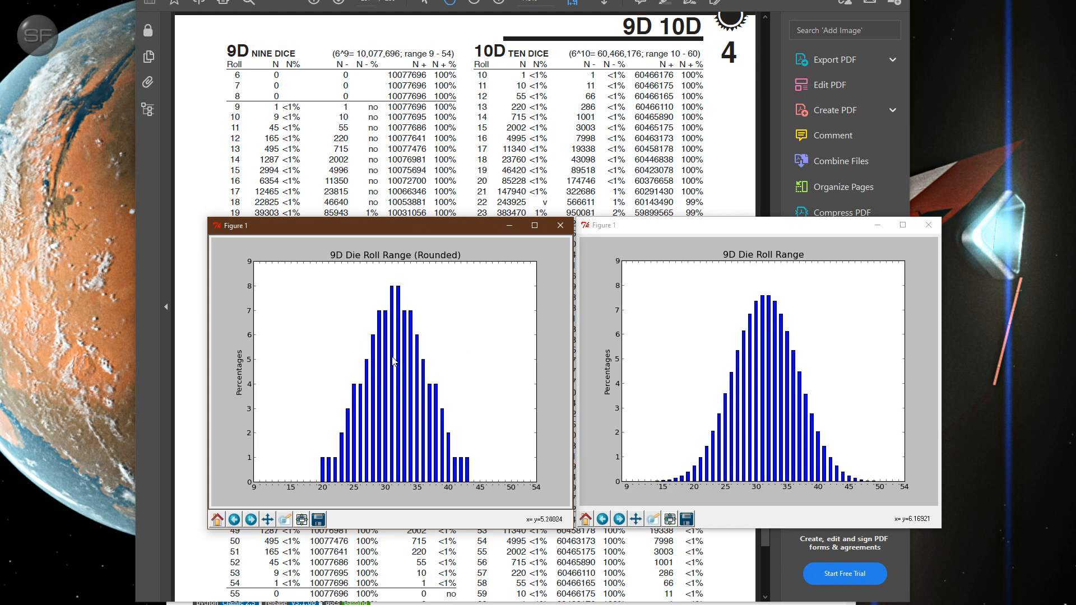
- Bring the nine- and ten-dice probability table PDF back in front of the charts
{"action": "left_click", "coordinate": [560, 226]}
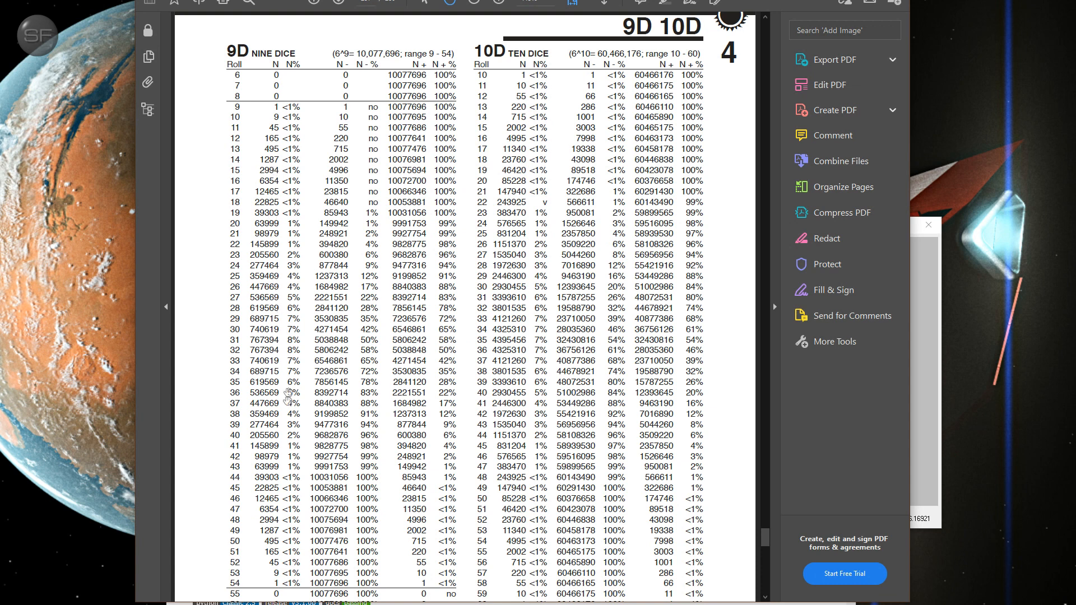
{"action": "mouse_move", "coordinate": [299, 398]}
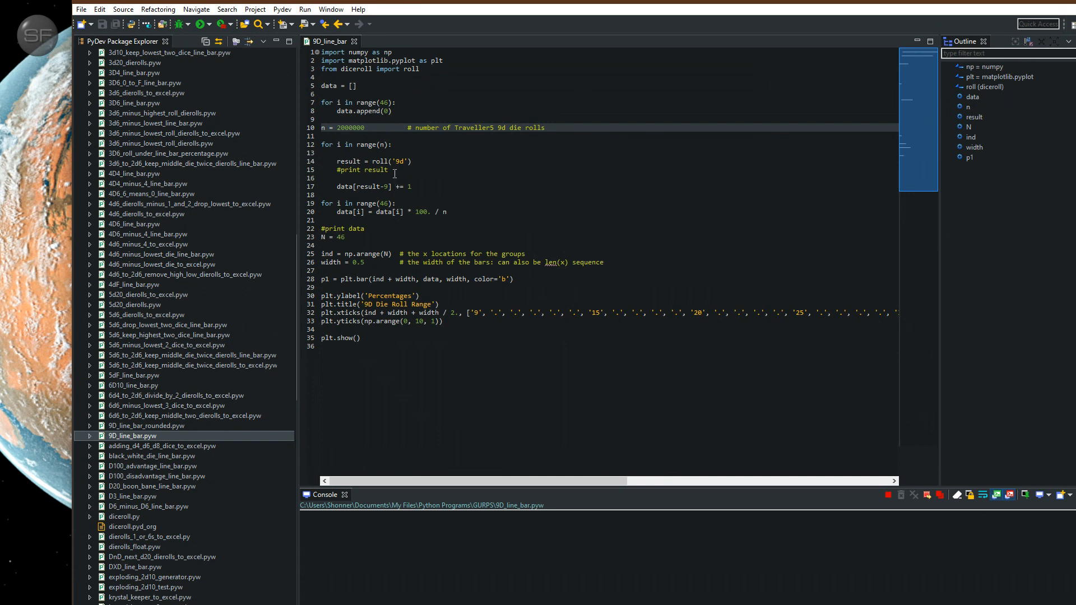
{"action": "double_click", "coordinate": [378, 160]}
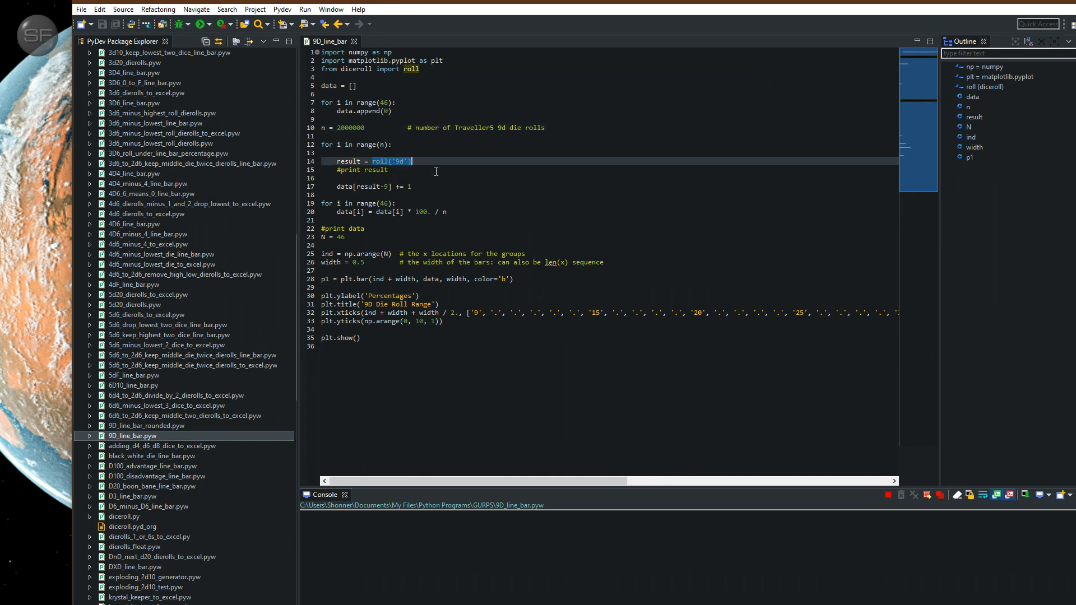
{"action": "left_click", "coordinate": [460, 161]}
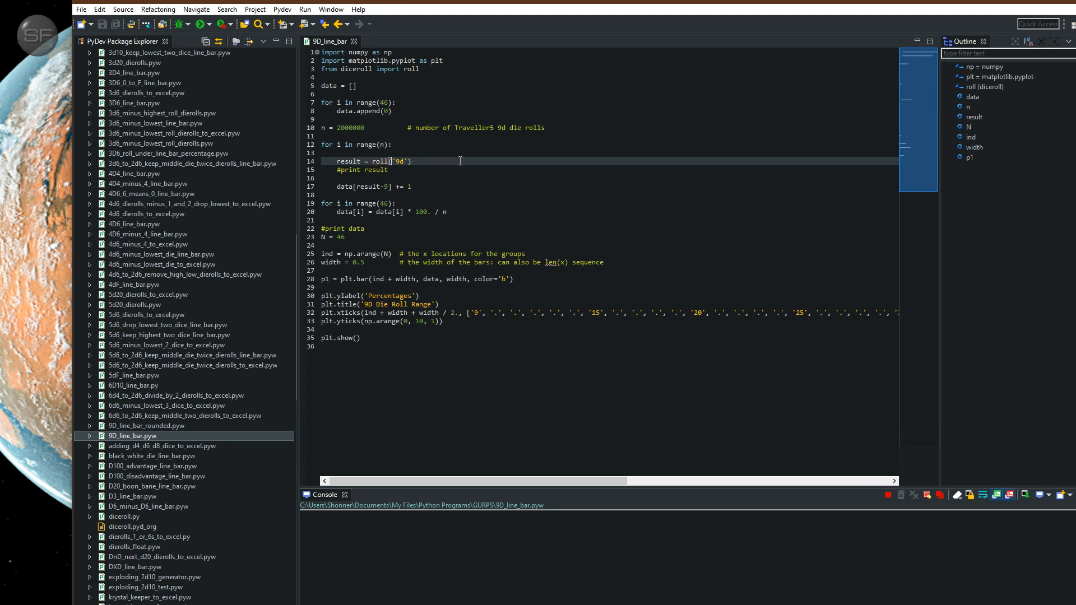
{"action": "left_click", "coordinate": [387, 170]}
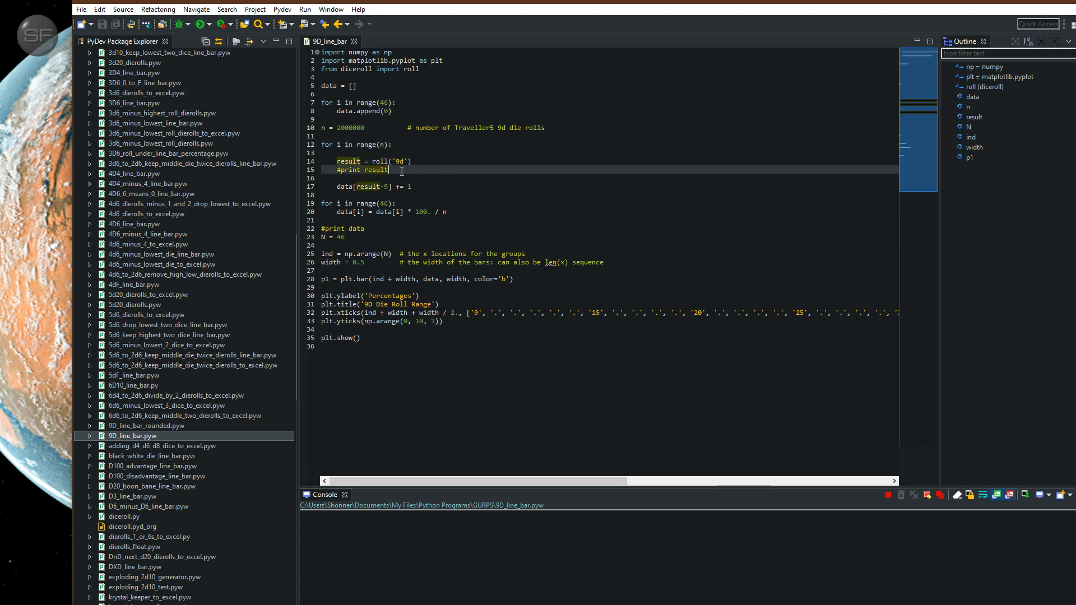
{"action": "mouse_move", "coordinate": [418, 209]}
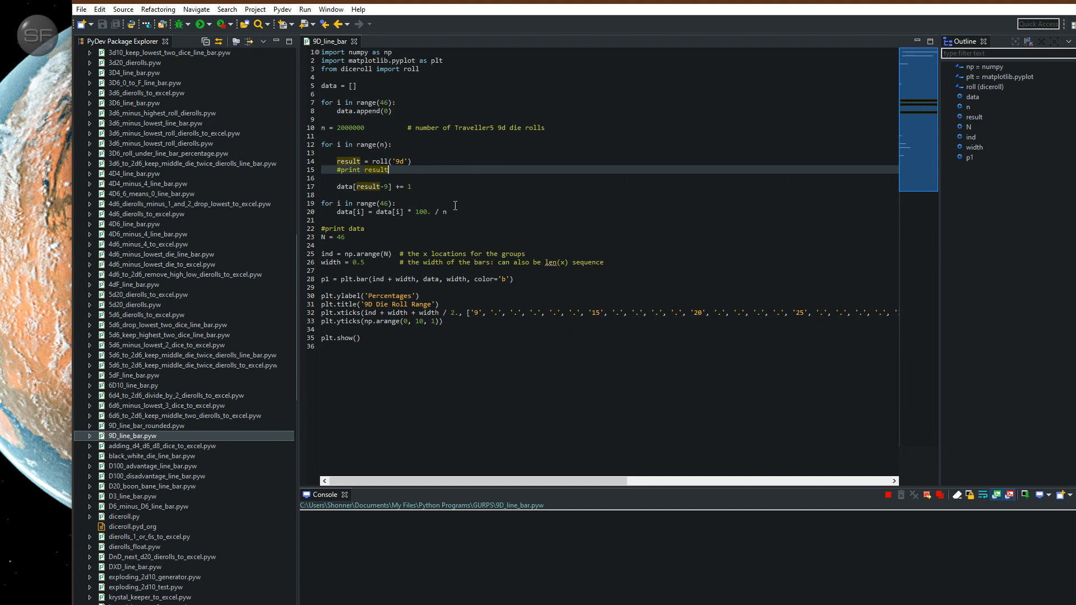
{"action": "mouse_move", "coordinate": [428, 159]}
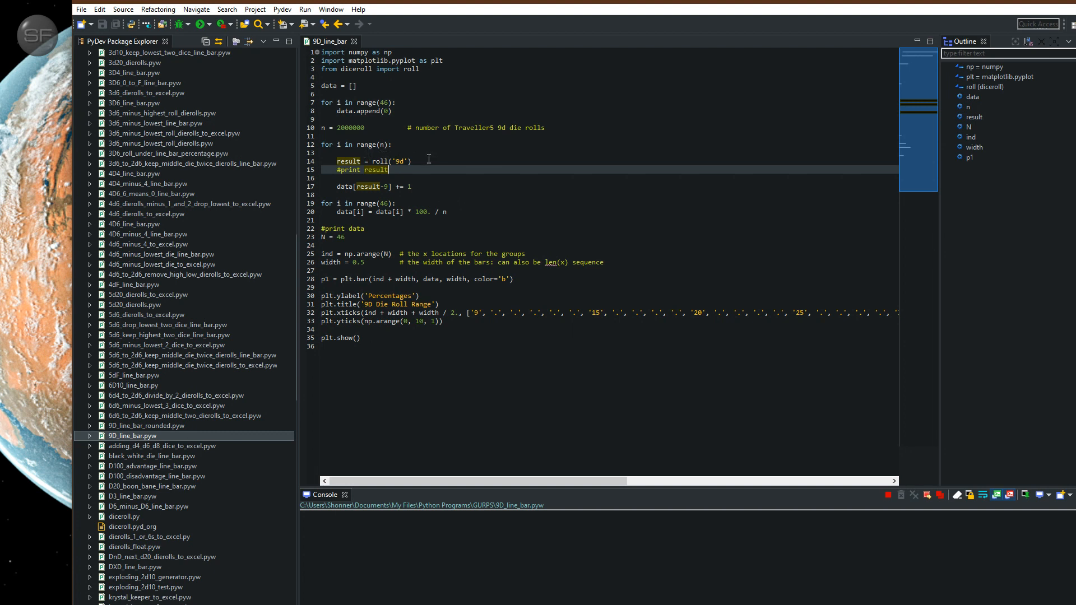
{"action": "mouse_move", "coordinate": [464, 271]}
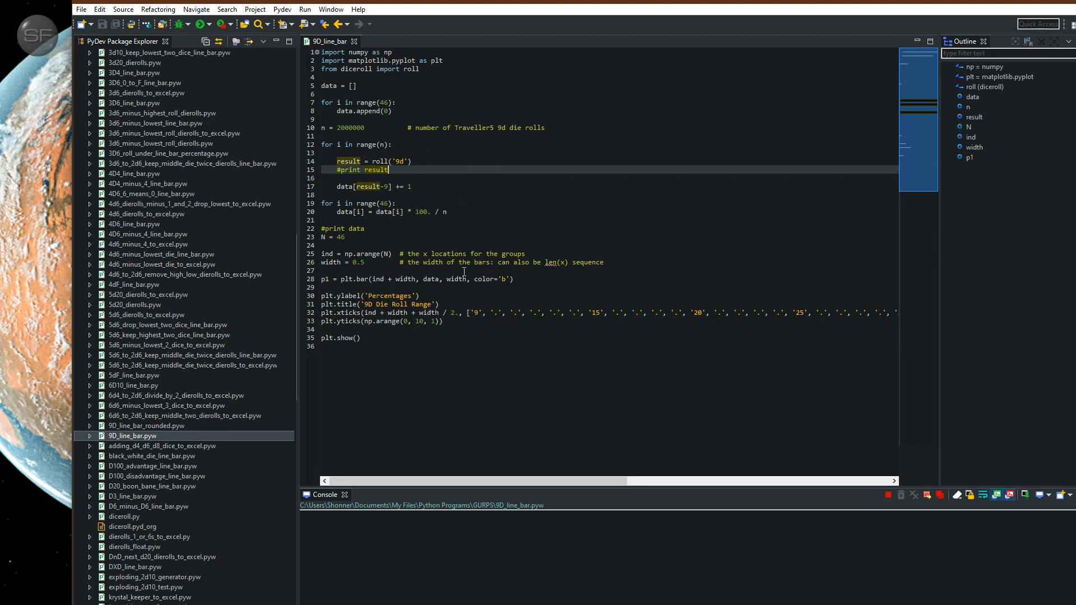
{"action": "mouse_move", "coordinate": [482, 474]}
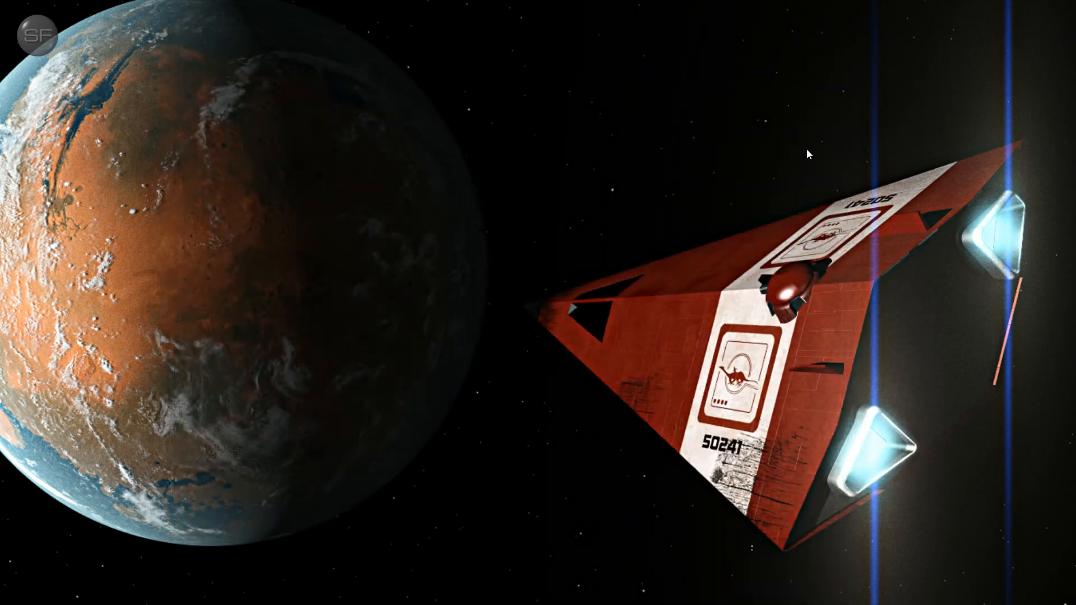
{"action": "mouse_move", "coordinate": [910, 217]}
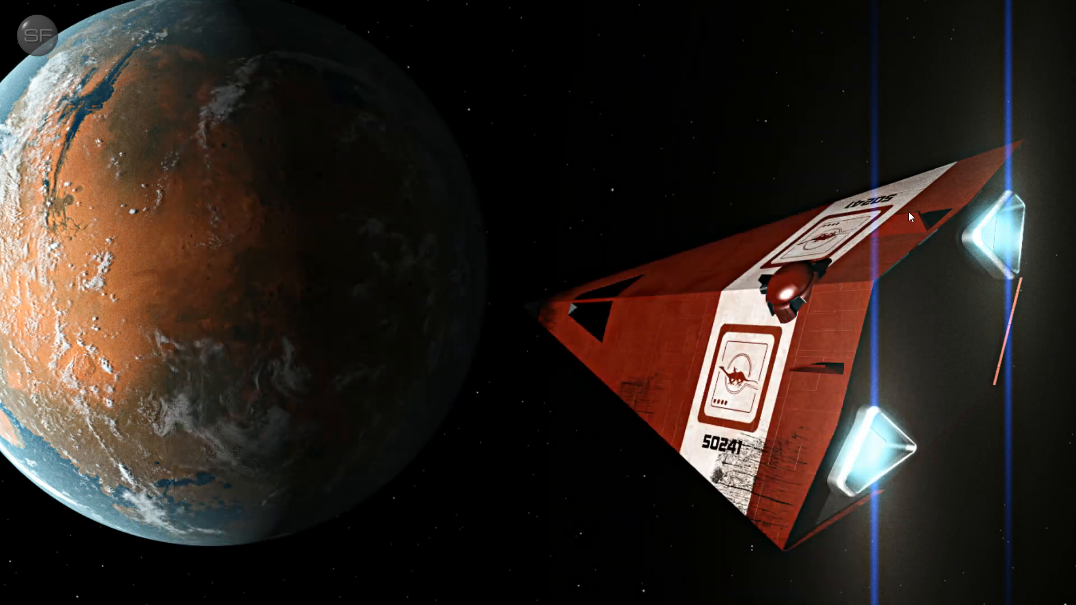